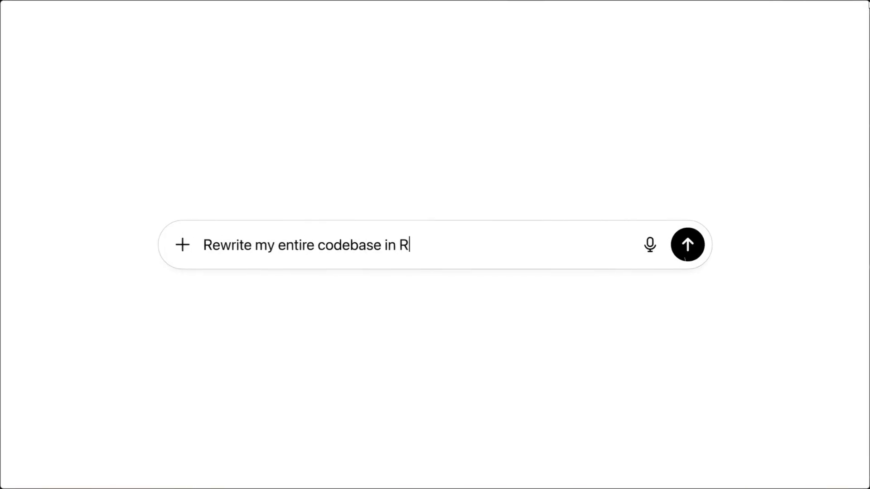
- Place the cursor in the chat message box holding the 'Rewrite my entire codebase in R…' prompt
left_click(688, 245)
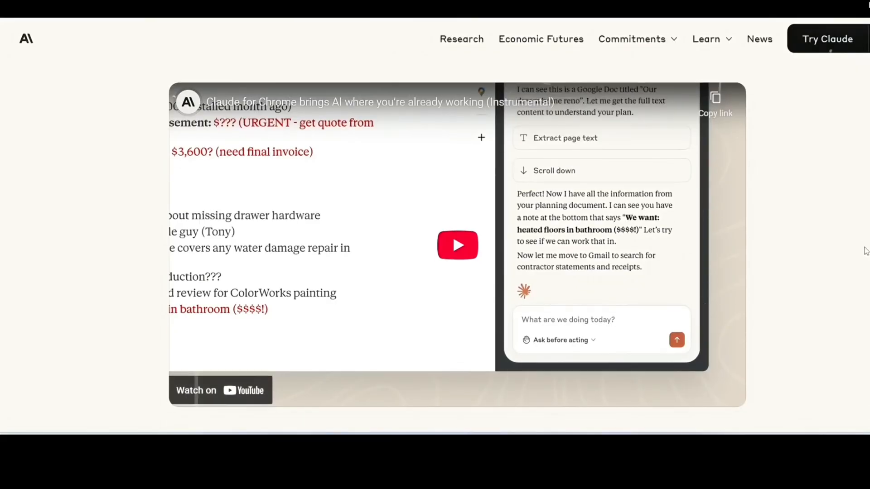
- Start the embedded Claude for Chrome video on the Anthropic page
left_click(457, 245)
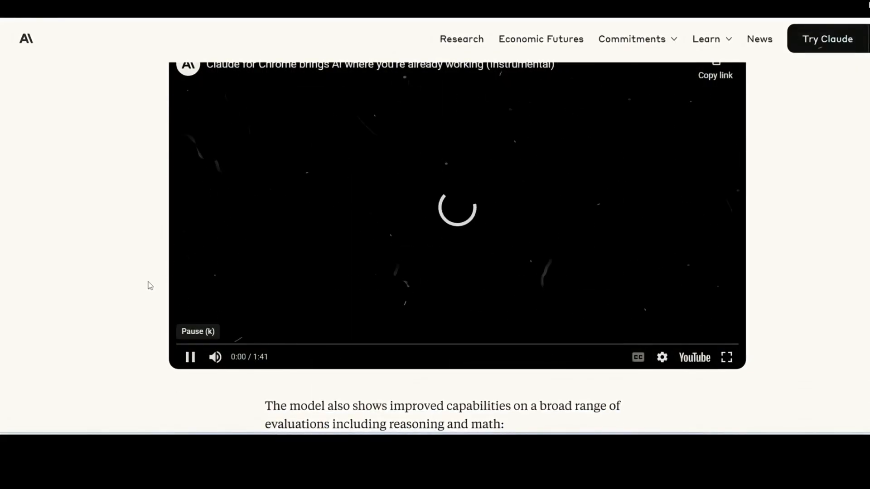